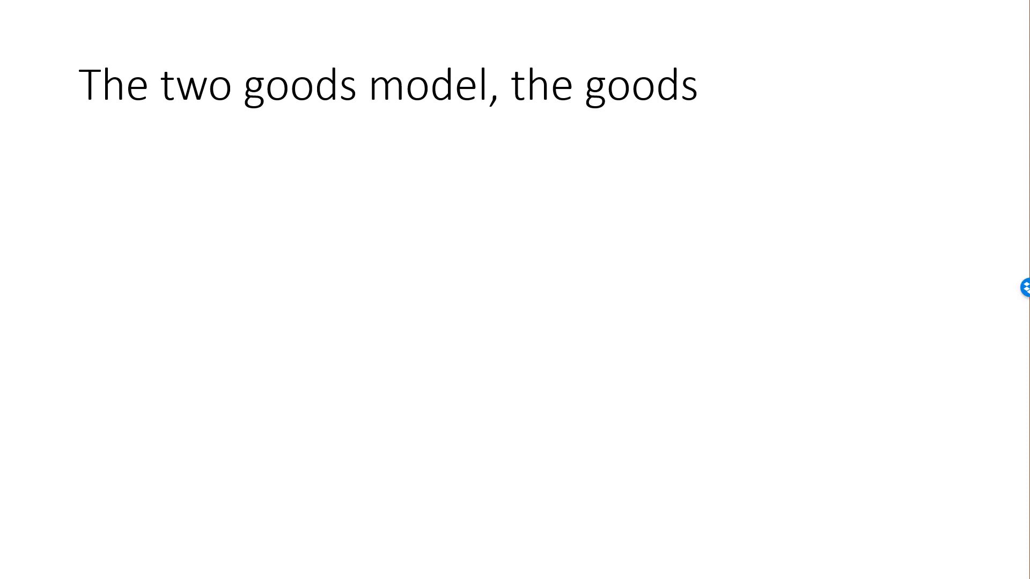
Add the bullets 'Two goods: good 1 and good 2' and 'A single point in time'
type("Two goods: good 1 and good 2")
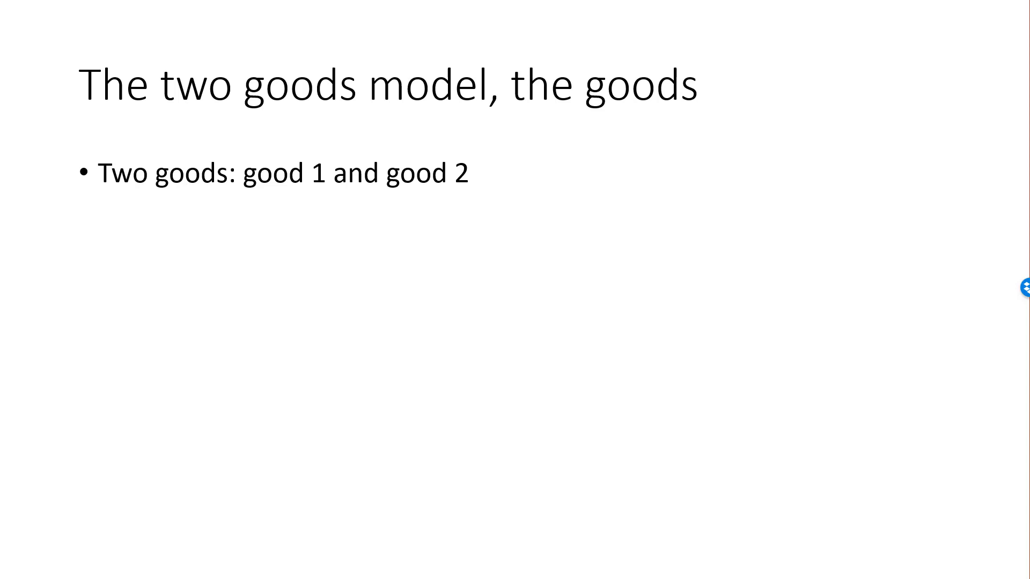
type("A single point in time")
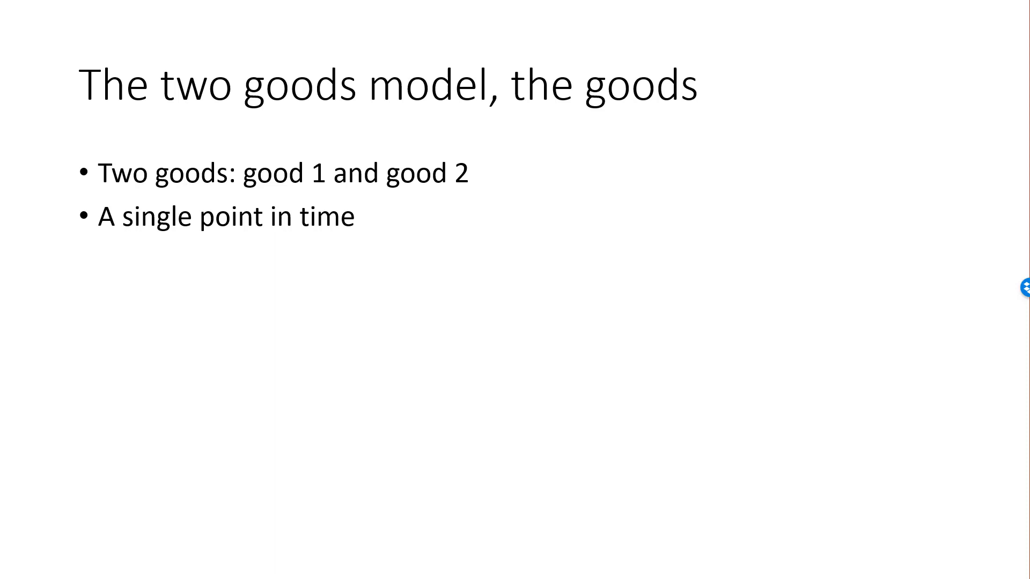
type("A single individual")
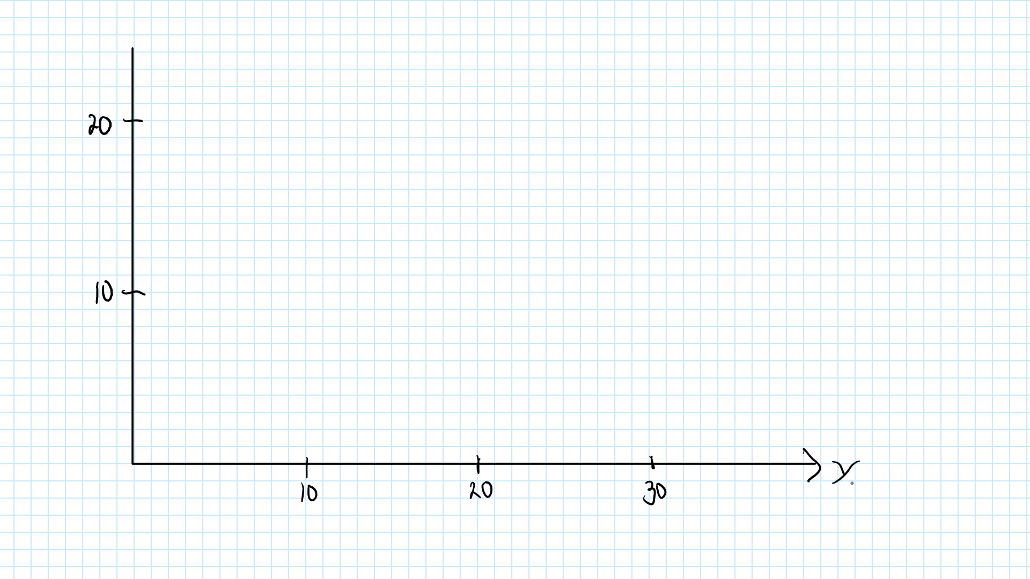
Handwrite the axis labels x1 and x2 and the tick value 15 on the graph
type("x")
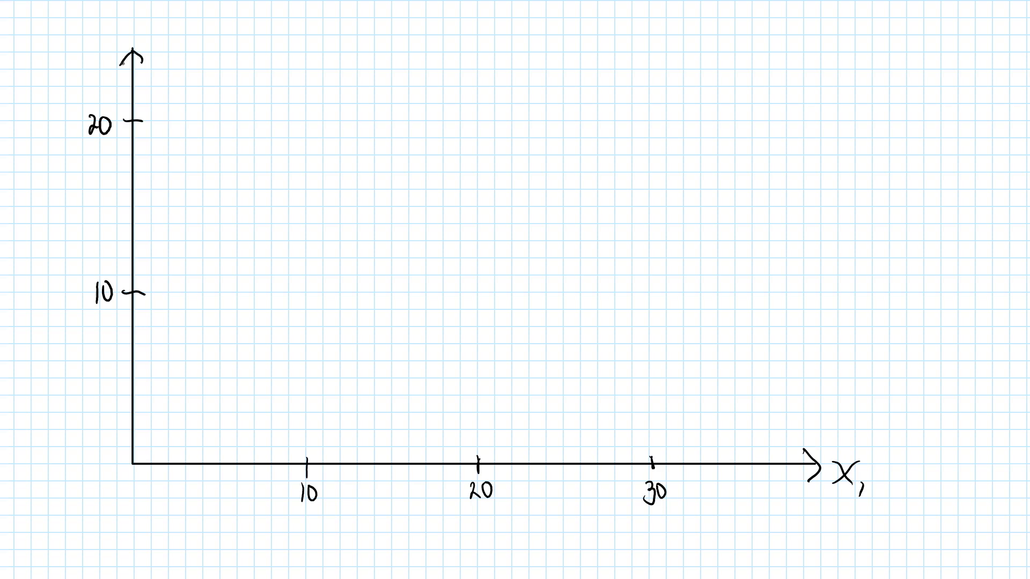
type("x")
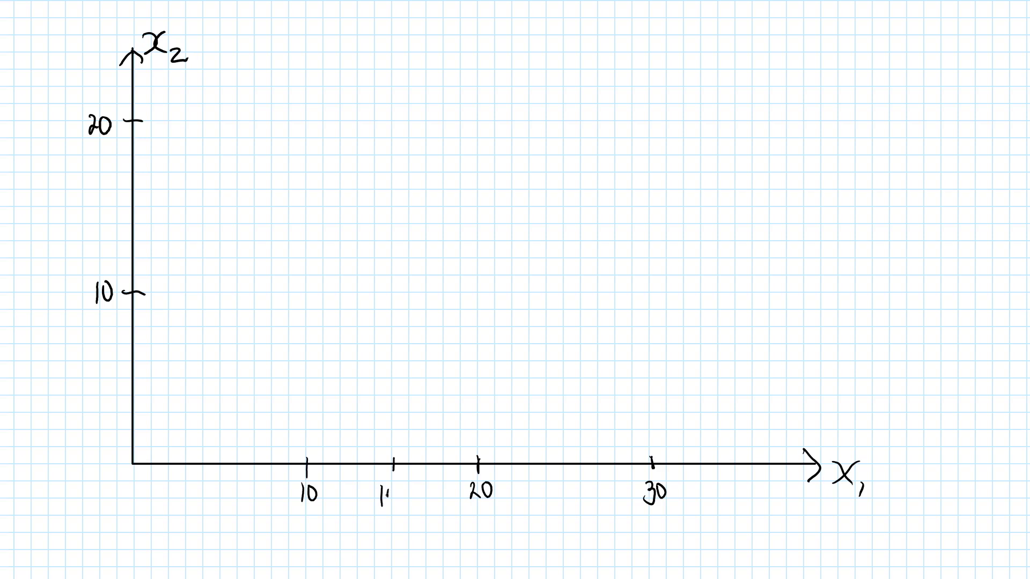
type("15")
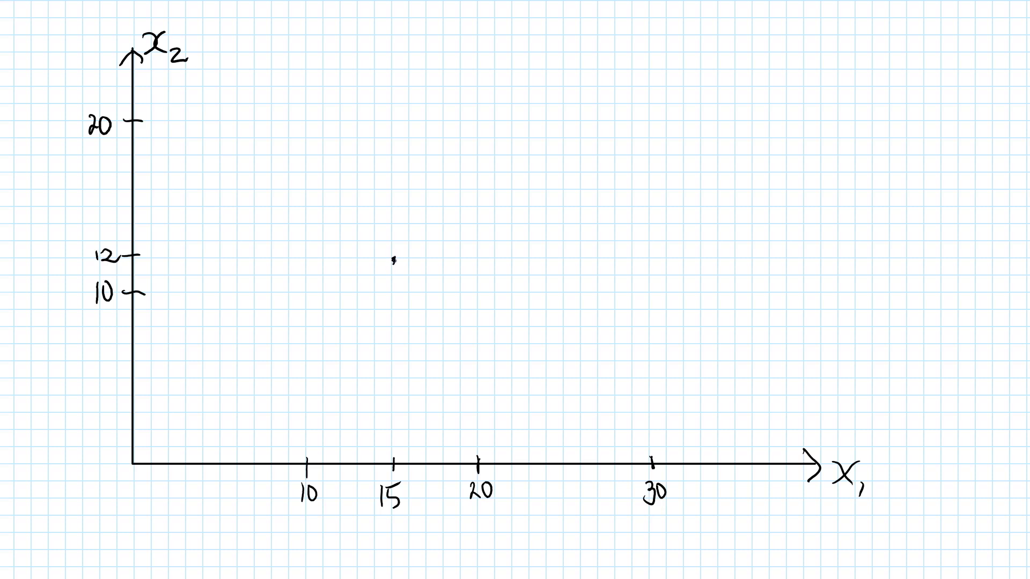
Thicken the bundle dot and handwrite the label (x1=15, x2=12) beside it
left_click(392, 259)
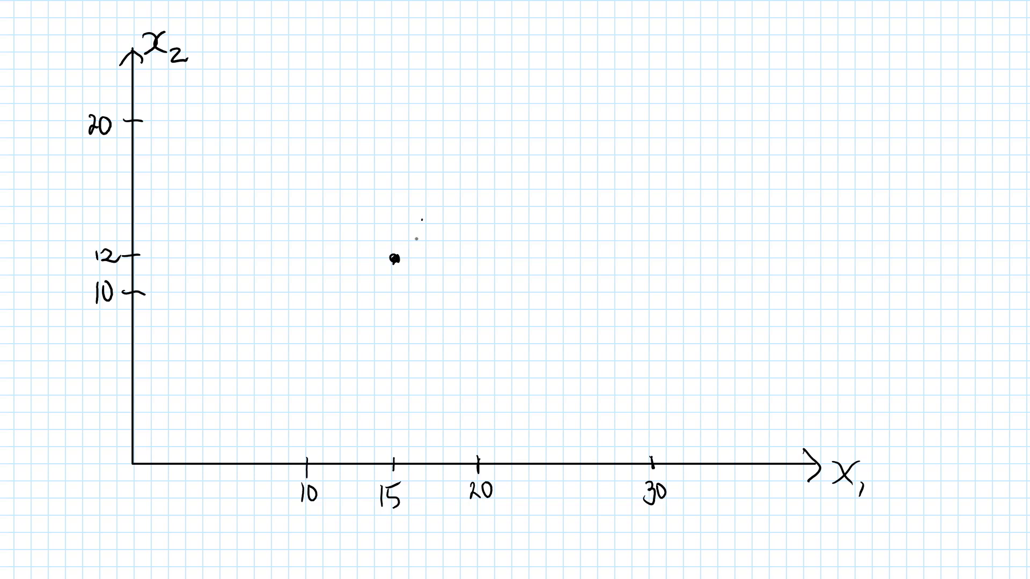
type("(x1=15")
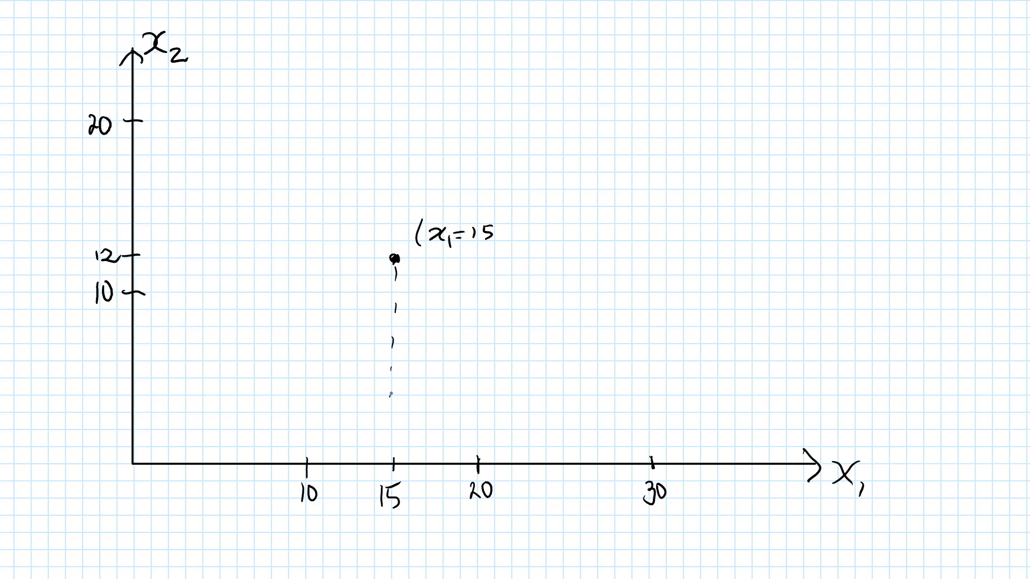
type(", x2 =")
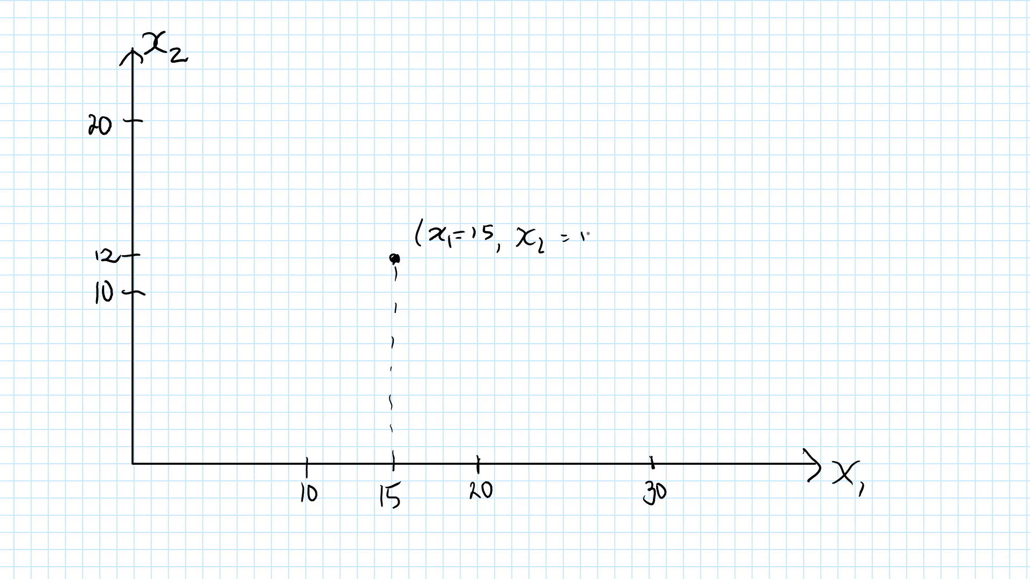
type("12)")
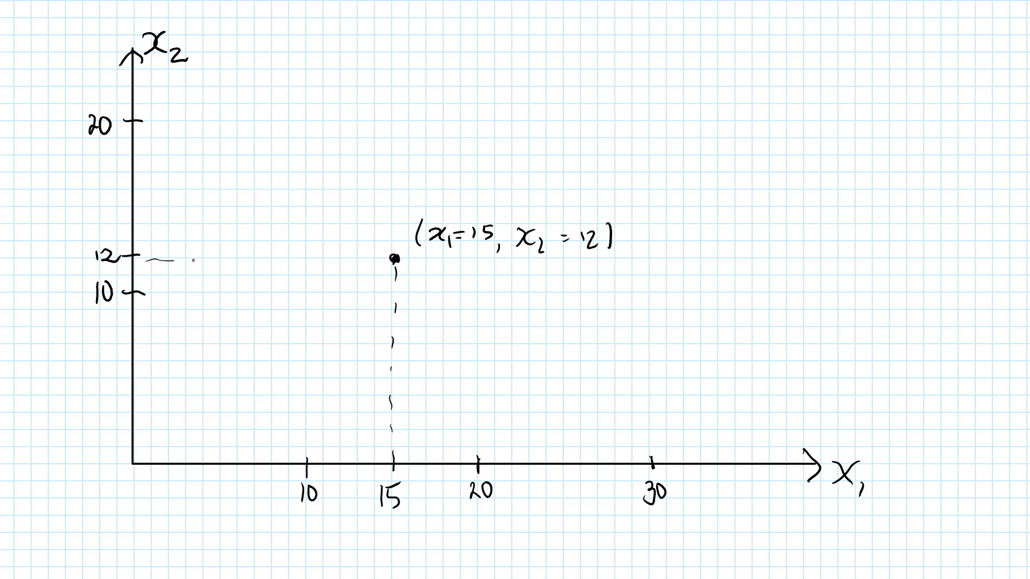